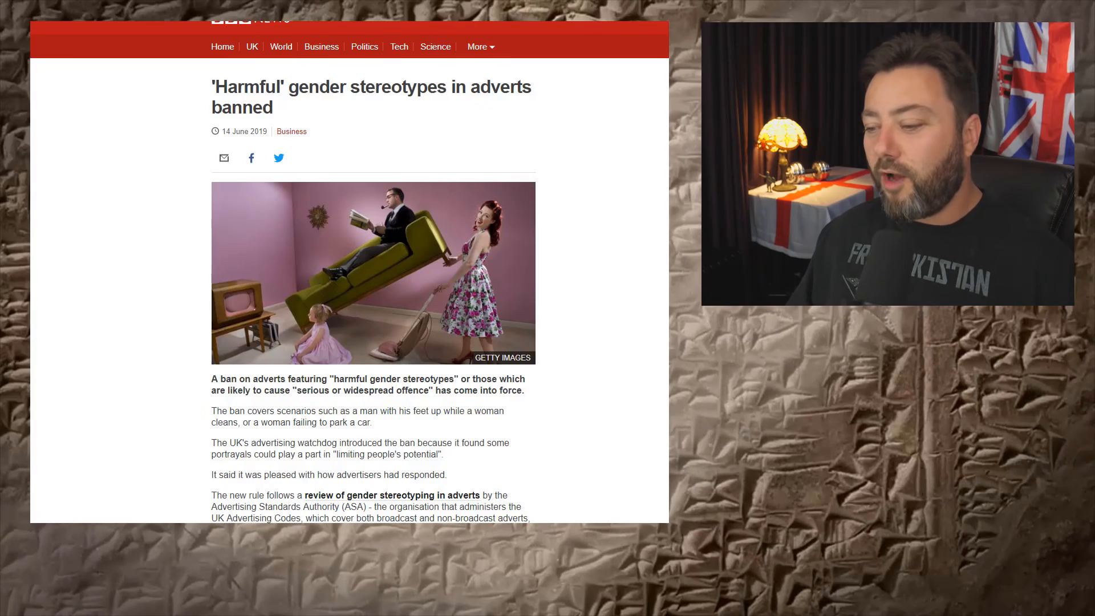
scroll("down", 3)
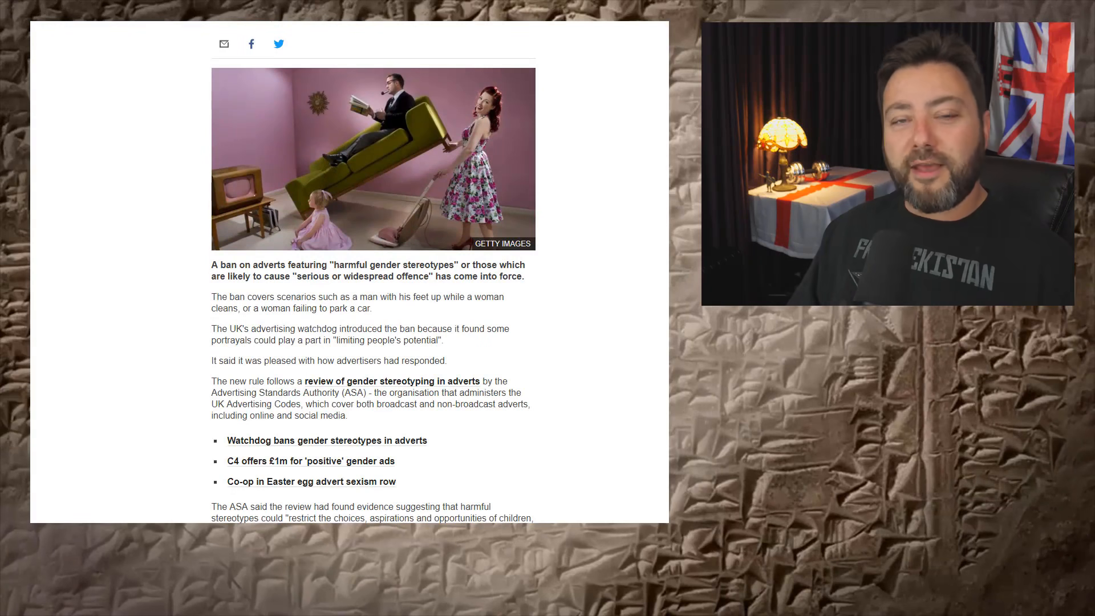
scroll("down", 3)
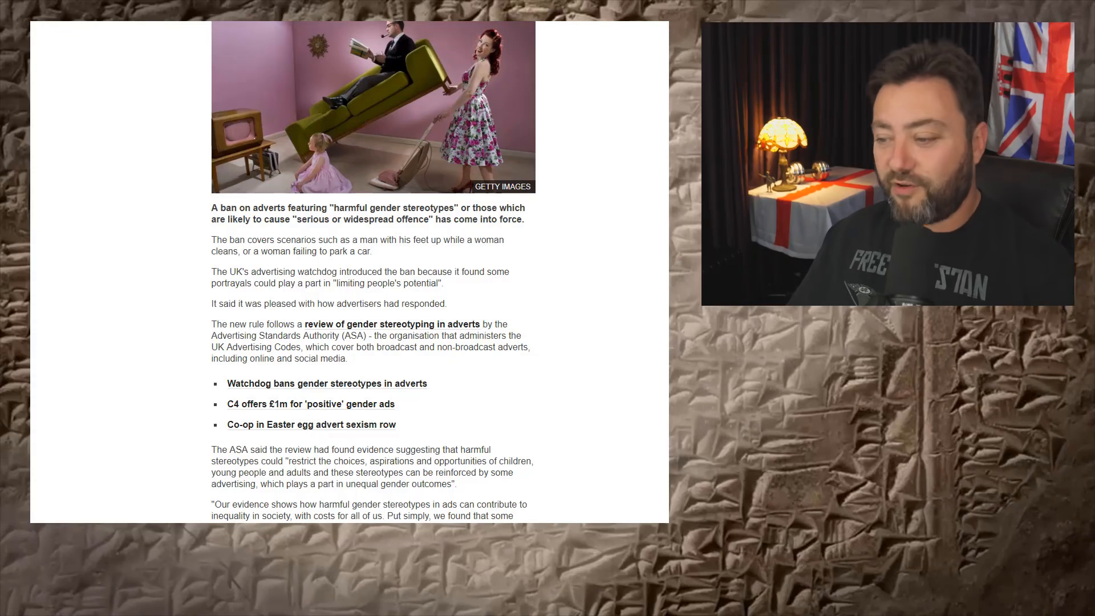
scroll("down", 3)
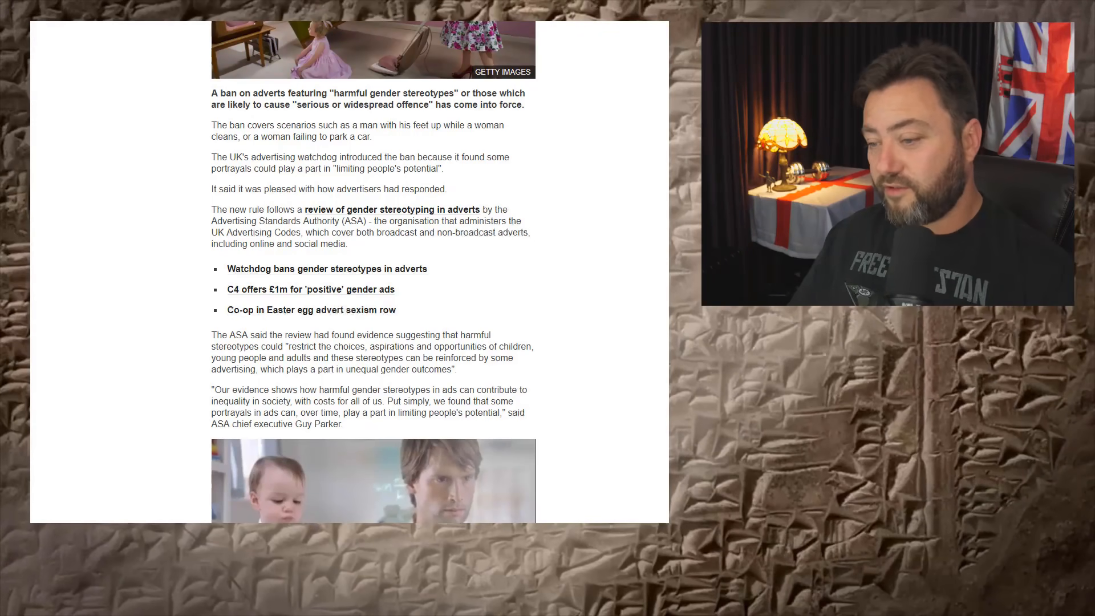
scroll("down", 3)
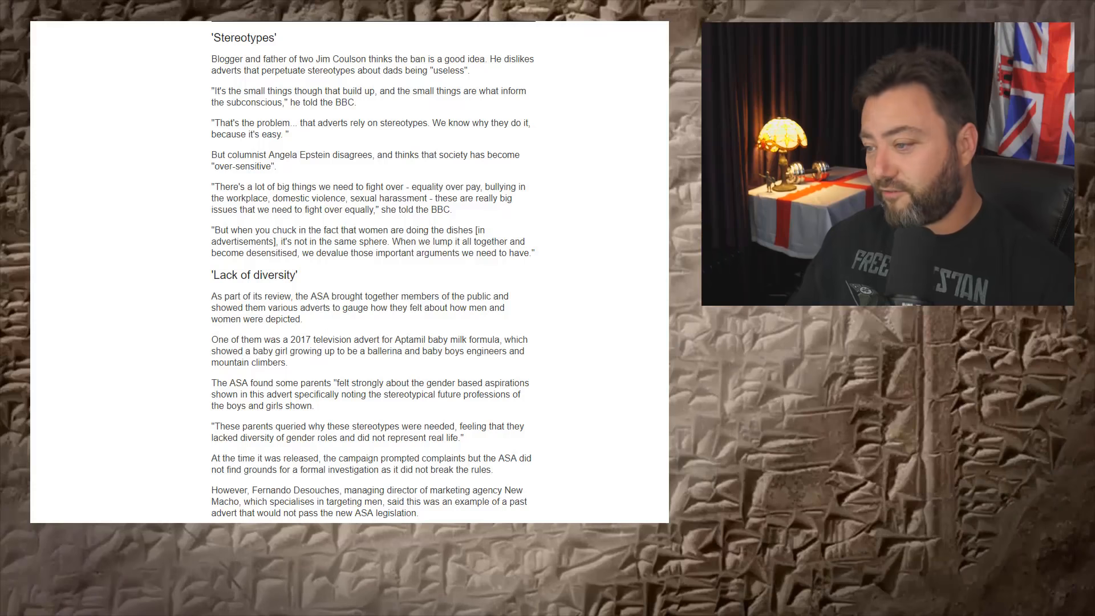
scroll("down", 3)
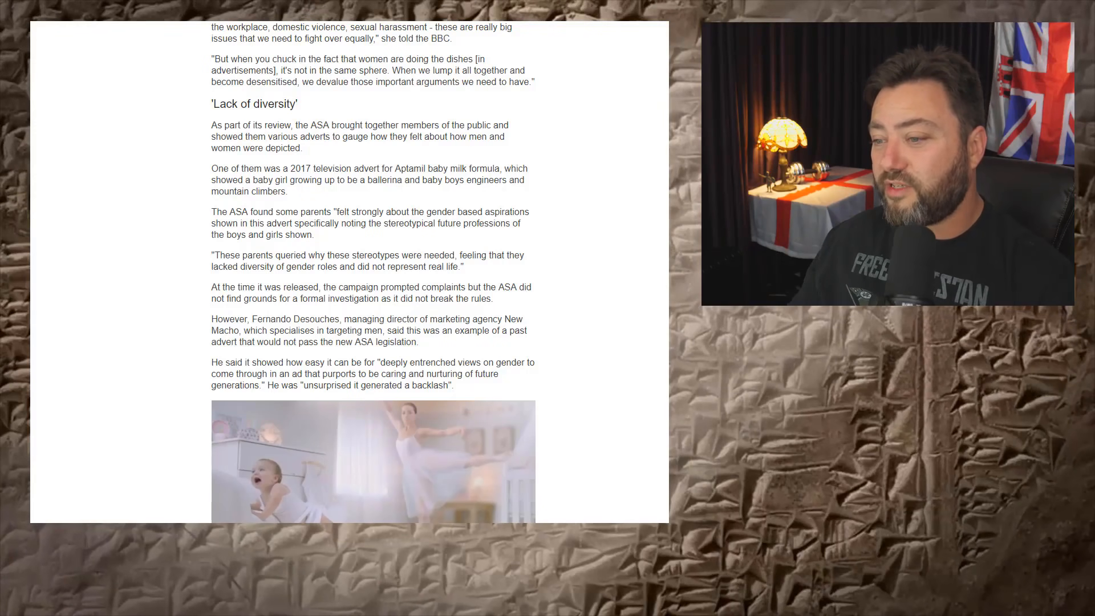
scroll("down", 3)
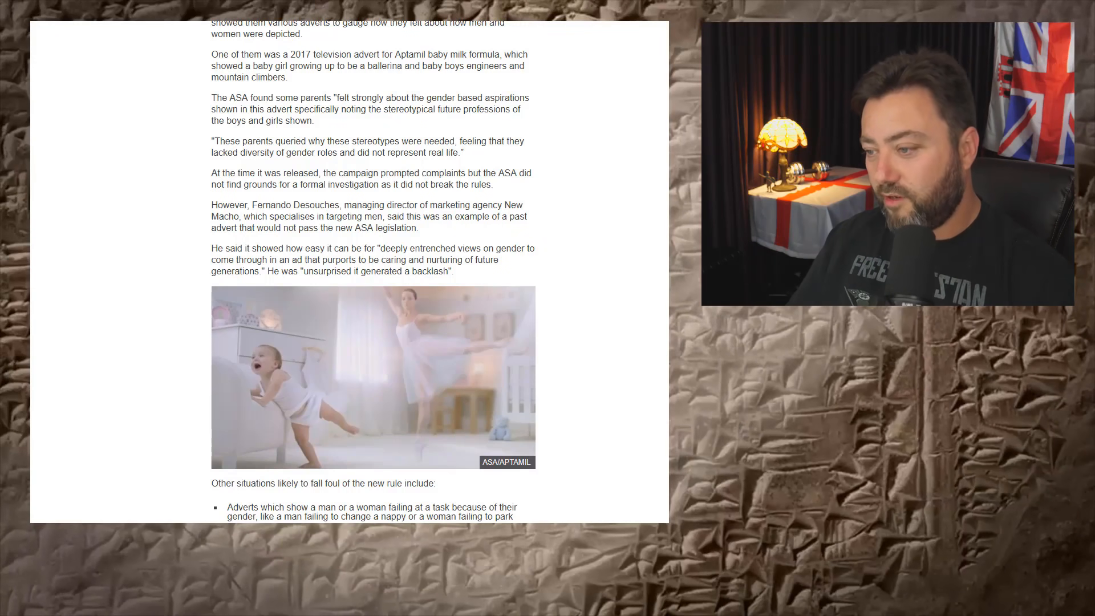
scroll("down", 3)
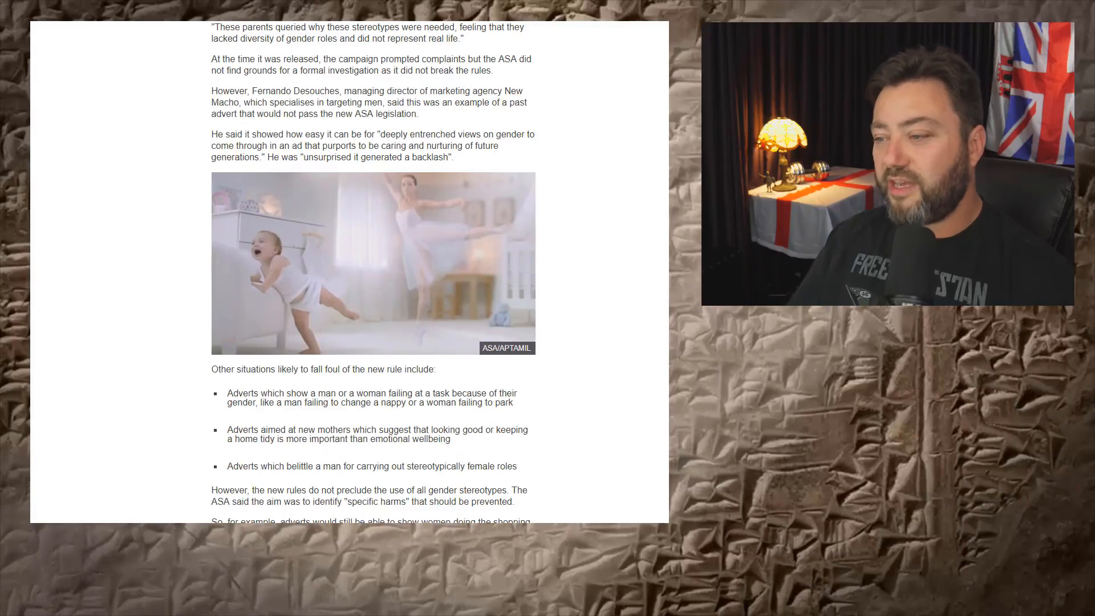